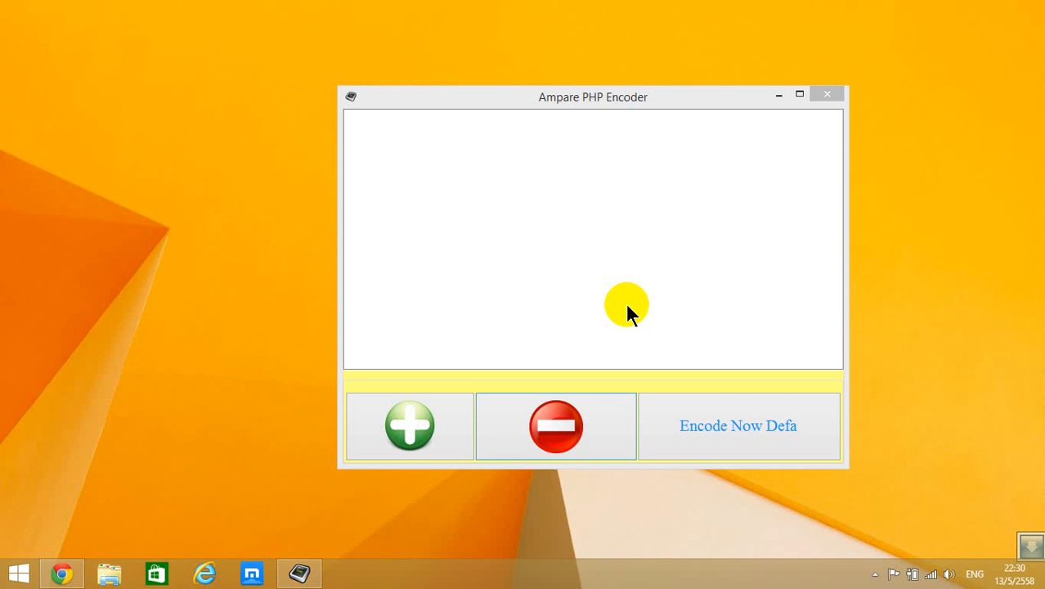
pyautogui.moveTo(450, 374)
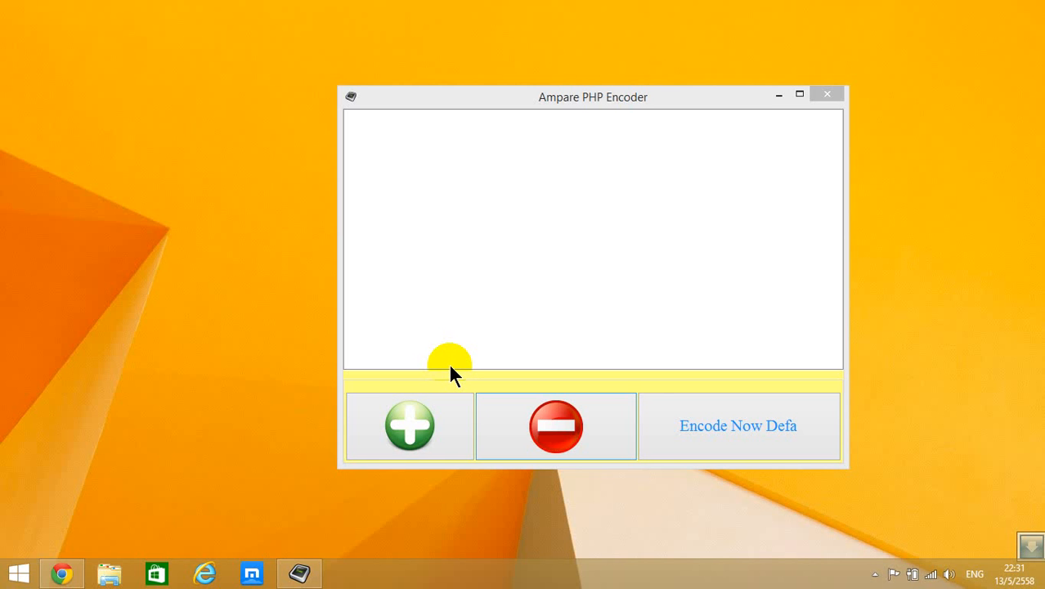
pyautogui.moveTo(453, 413)
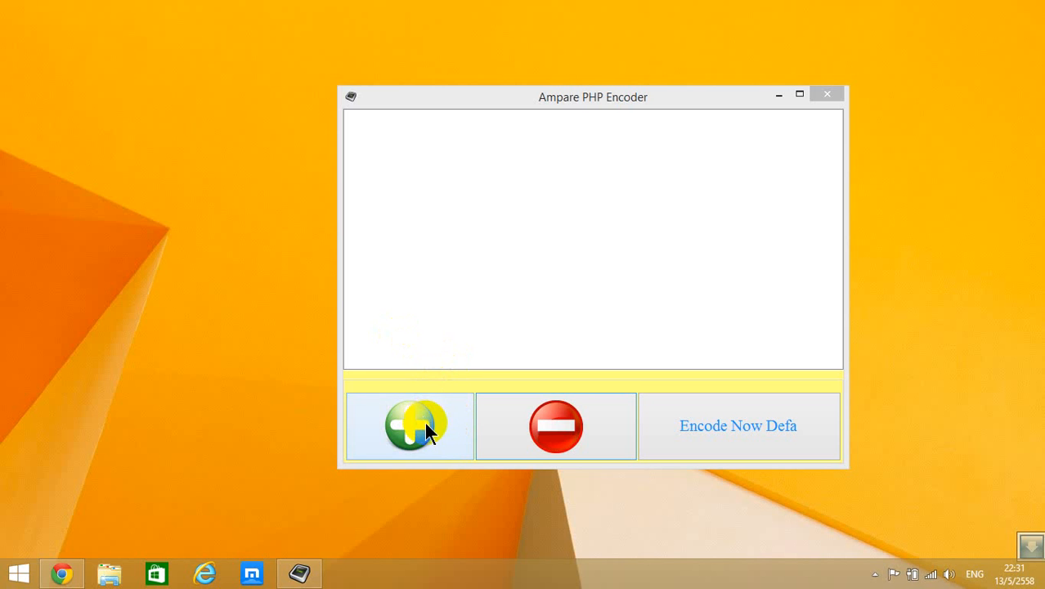
# Add test.php from the Desktop to the encoder's file list.
pyautogui.click(410, 425)
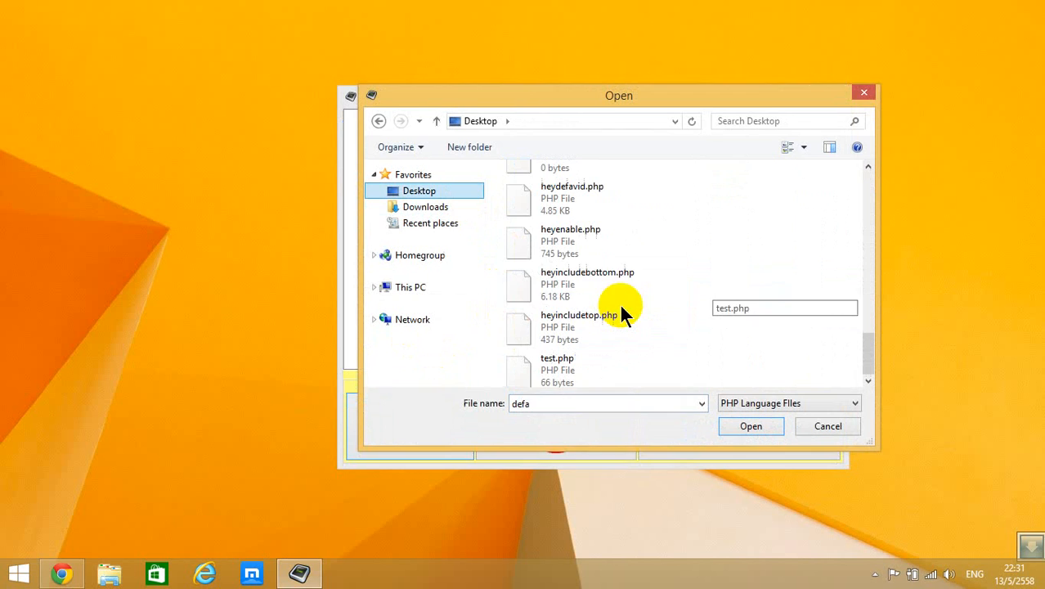
pyautogui.click(749, 425)
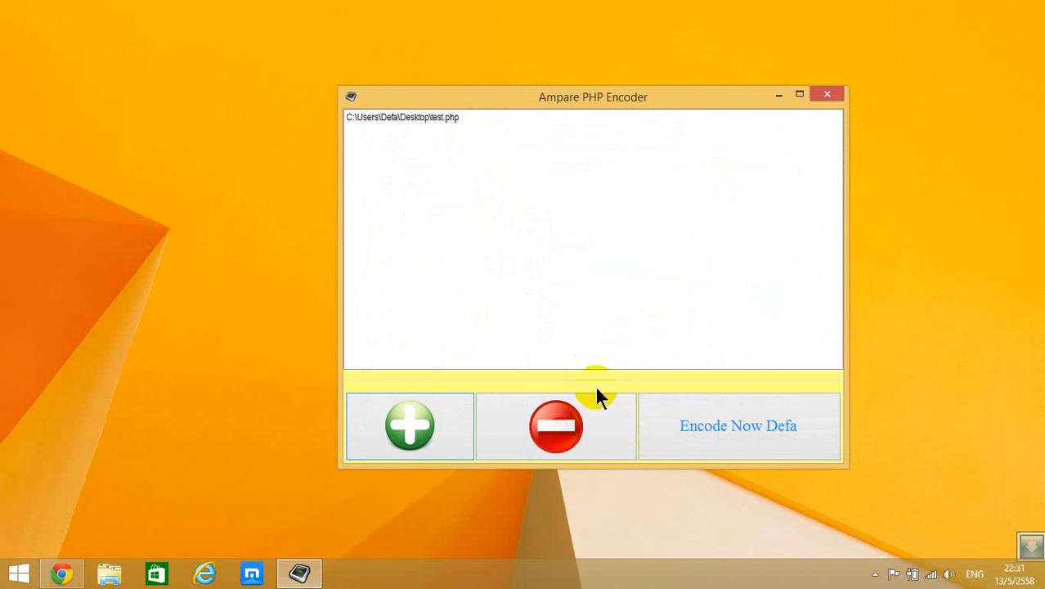
pyautogui.moveTo(642, 450)
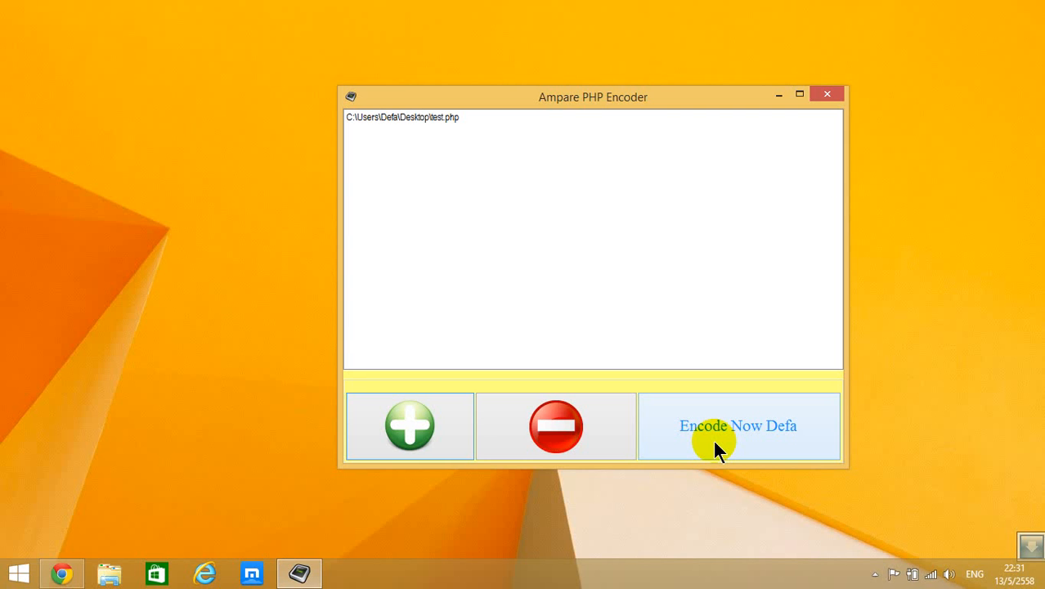
# Encode test.php into a newly created output folder on the Desktop.
pyautogui.click(737, 426)
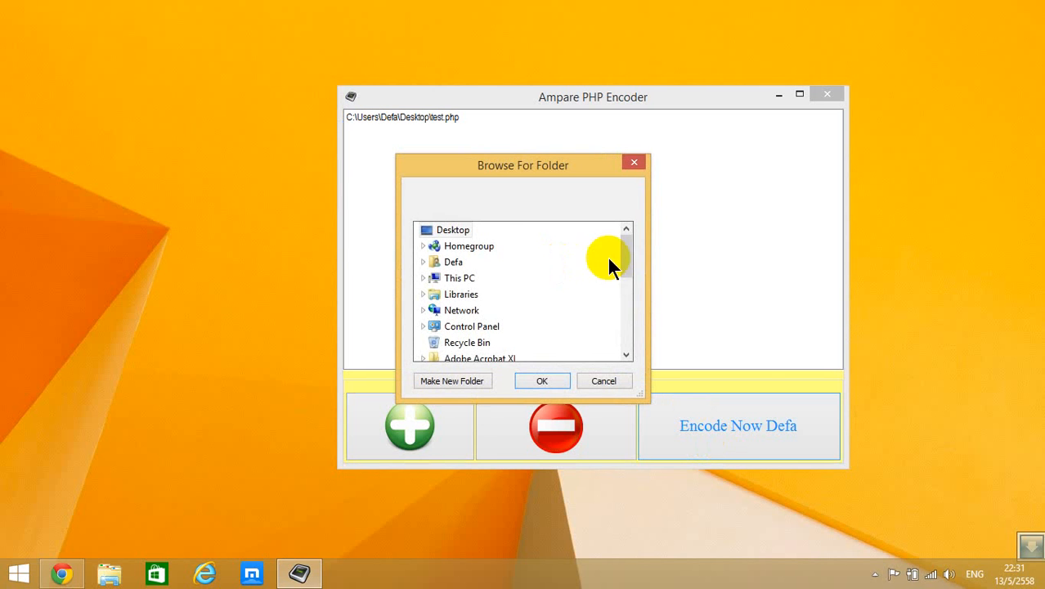
pyautogui.scroll(-3)
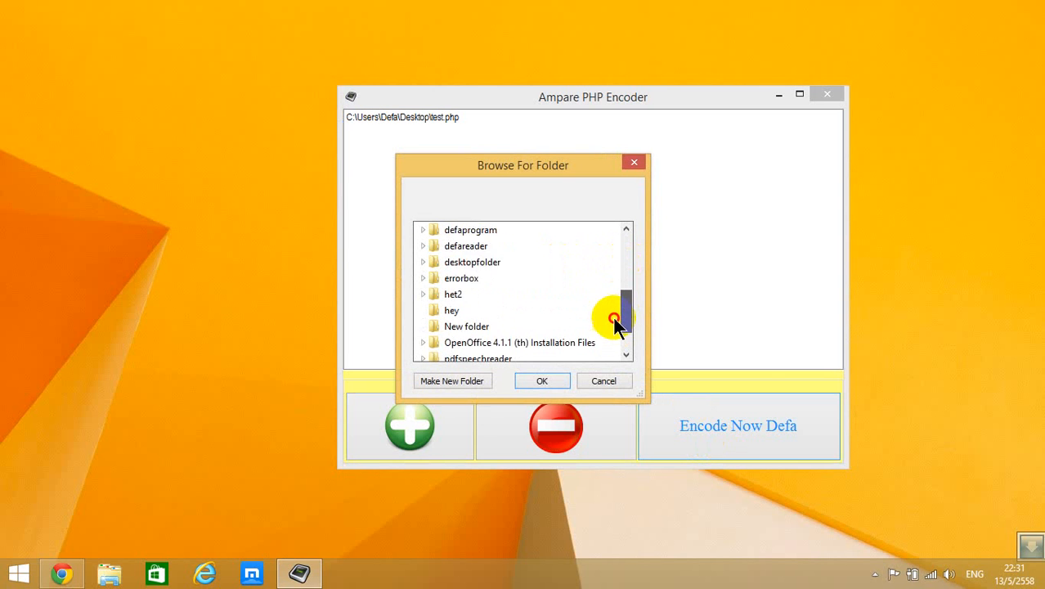
pyautogui.scroll(3)
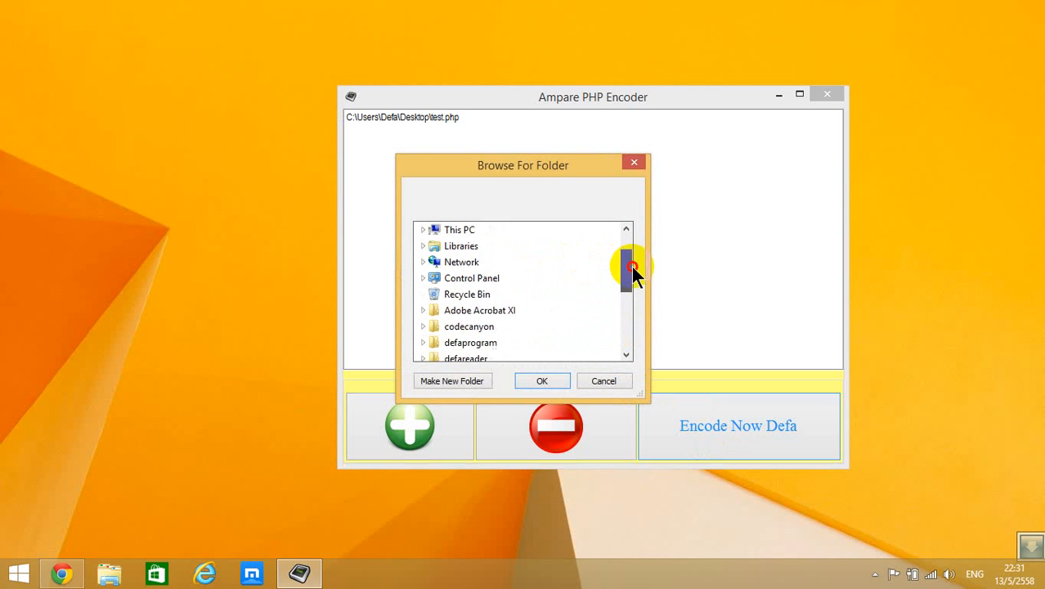
pyautogui.scroll(3)
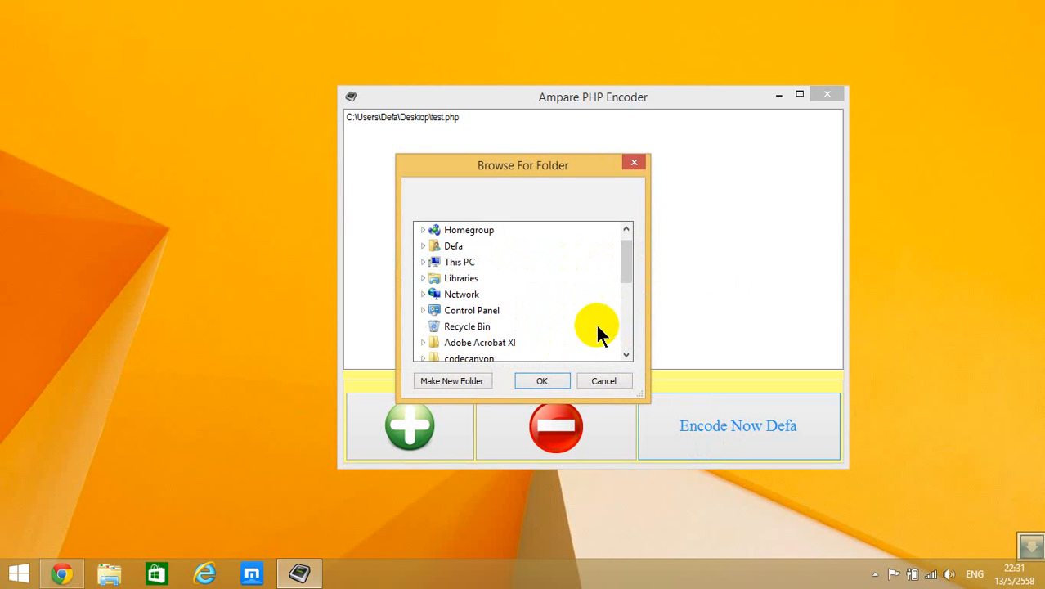
pyautogui.click(452, 381)
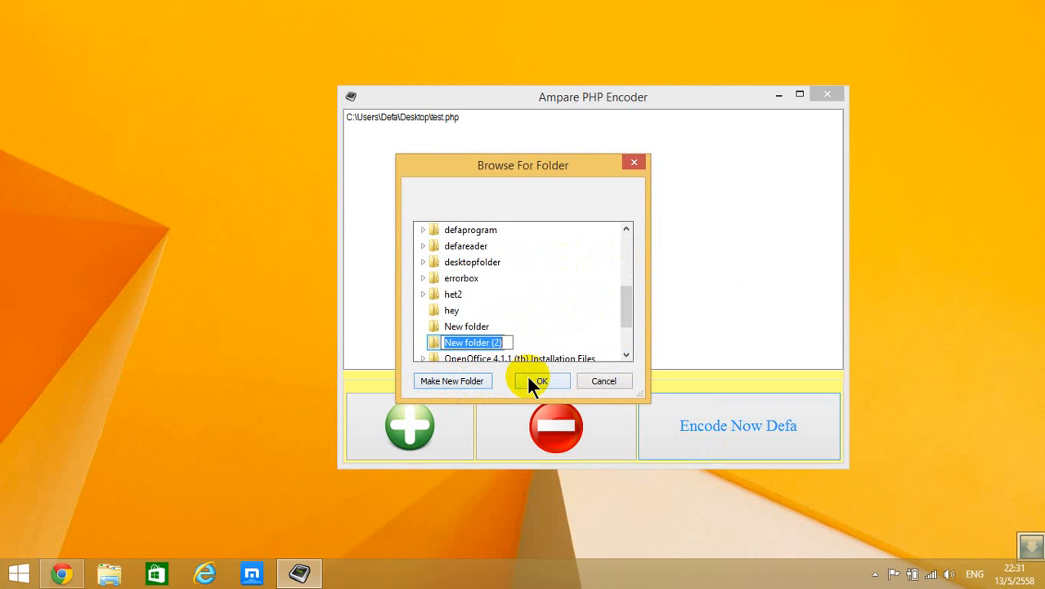
pyautogui.click(539, 381)
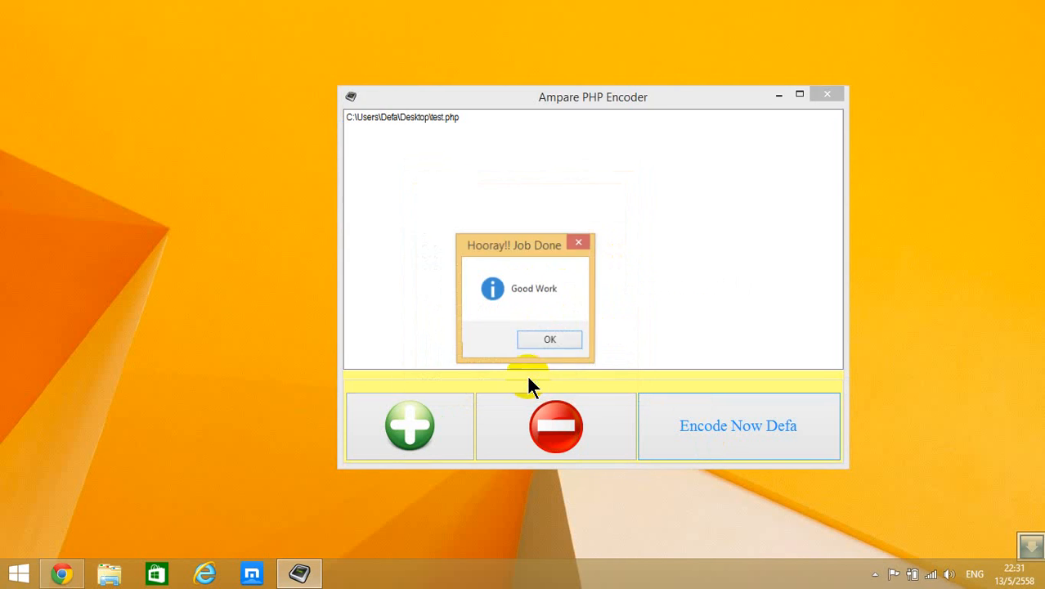
pyautogui.click(550, 339)
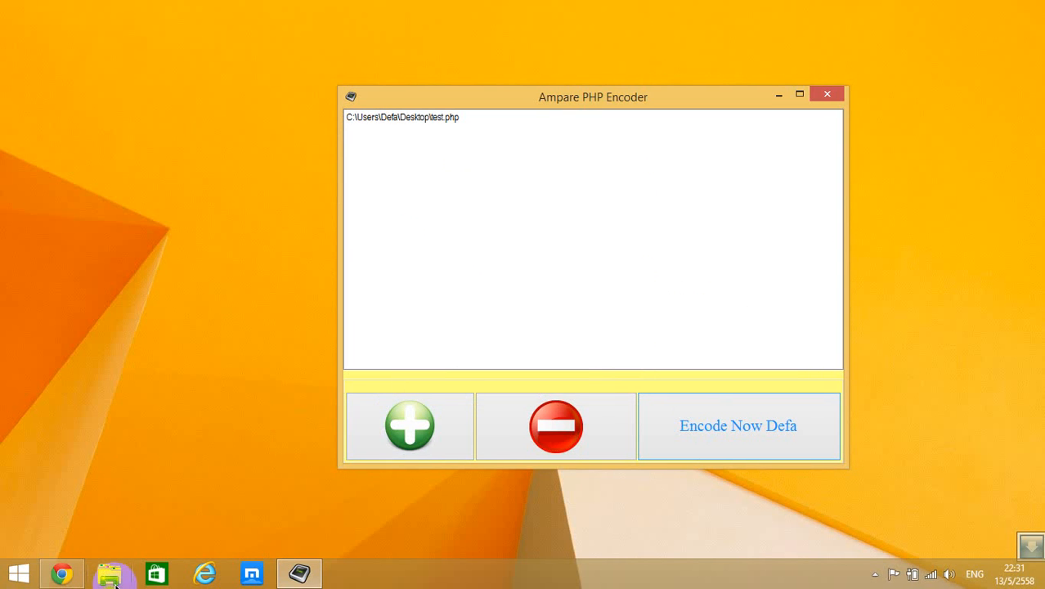
# Open Desktop > output in File Explorer to check the encoded results.
pyautogui.click(113, 573)
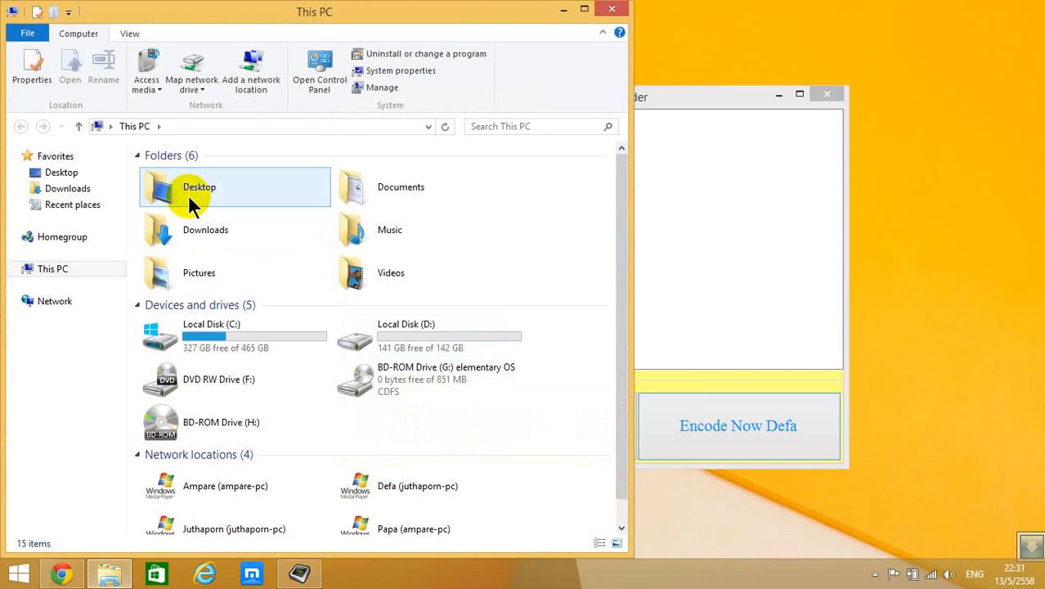
pyautogui.doubleClick(199, 187)
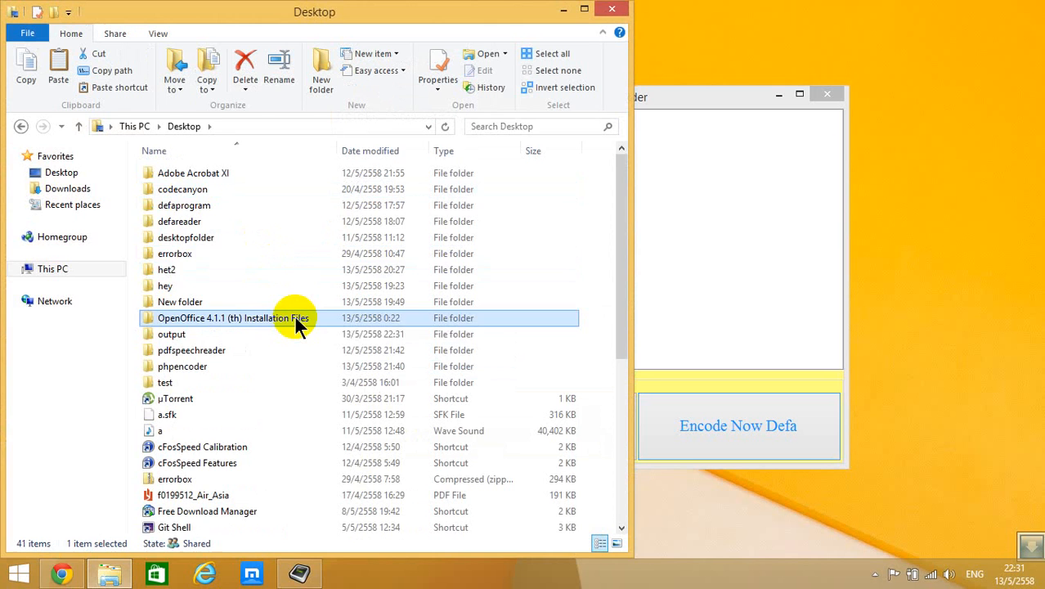
pyautogui.doubleClick(171, 333)
pyautogui.write('file')
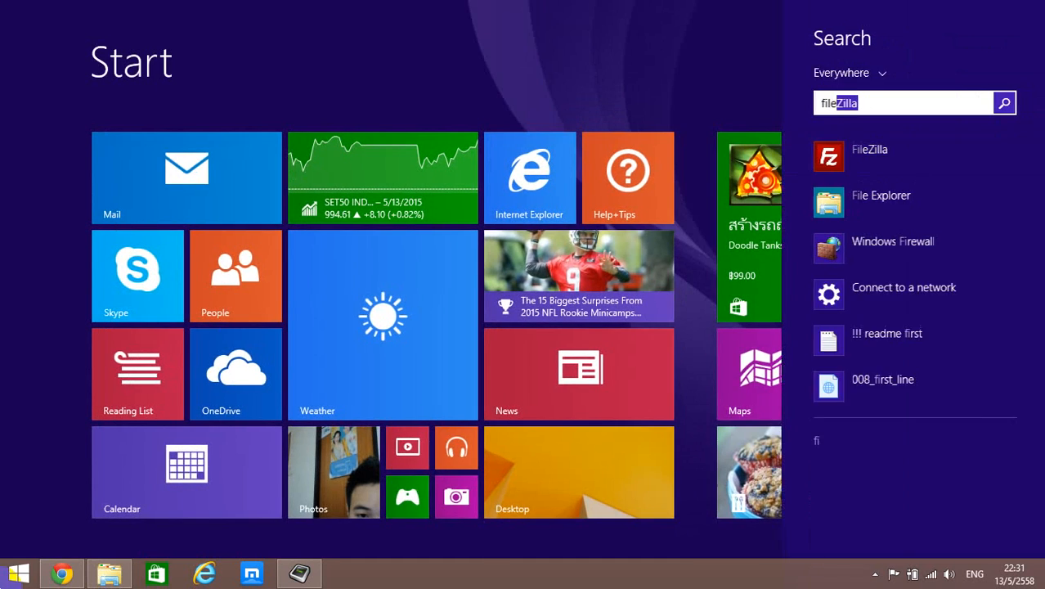
# Launch FileZilla and log in over SFTP to the saved 192.168.1.46 server.
pyautogui.click(870, 149)
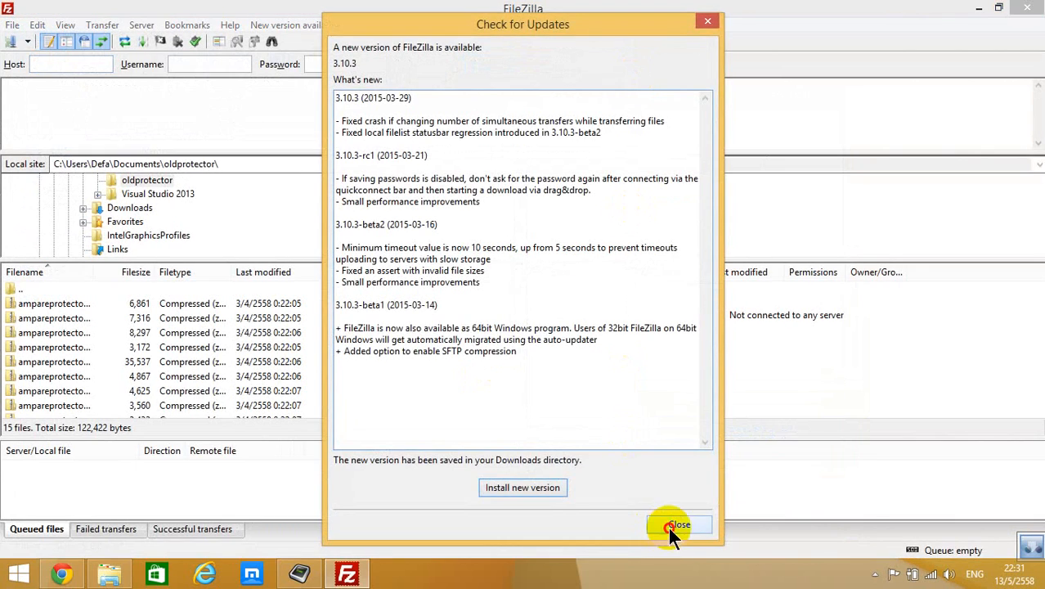
pyautogui.click(679, 524)
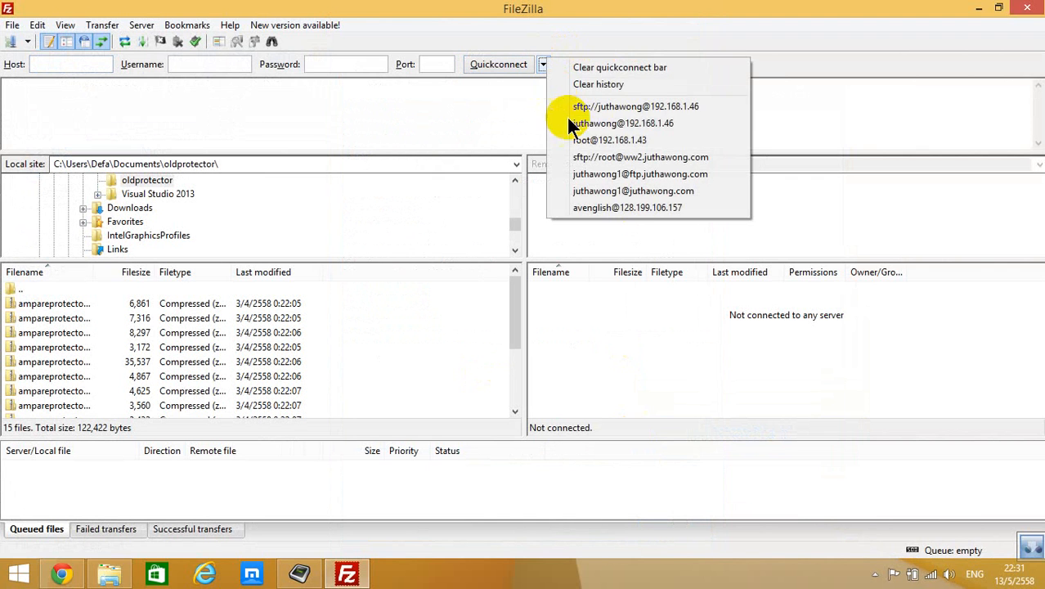
pyautogui.click(622, 123)
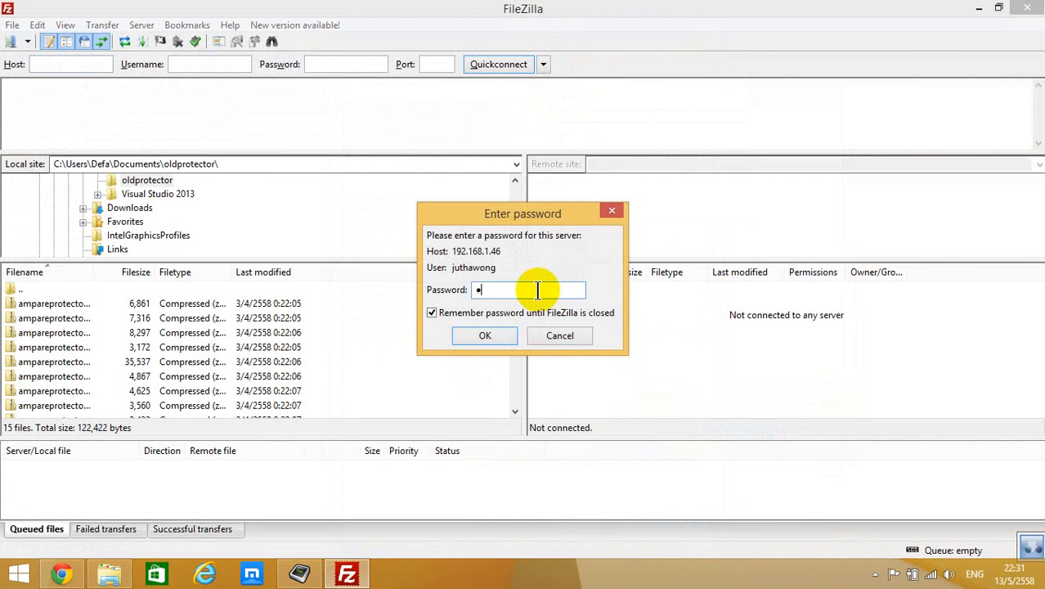
pyautogui.click(485, 335)
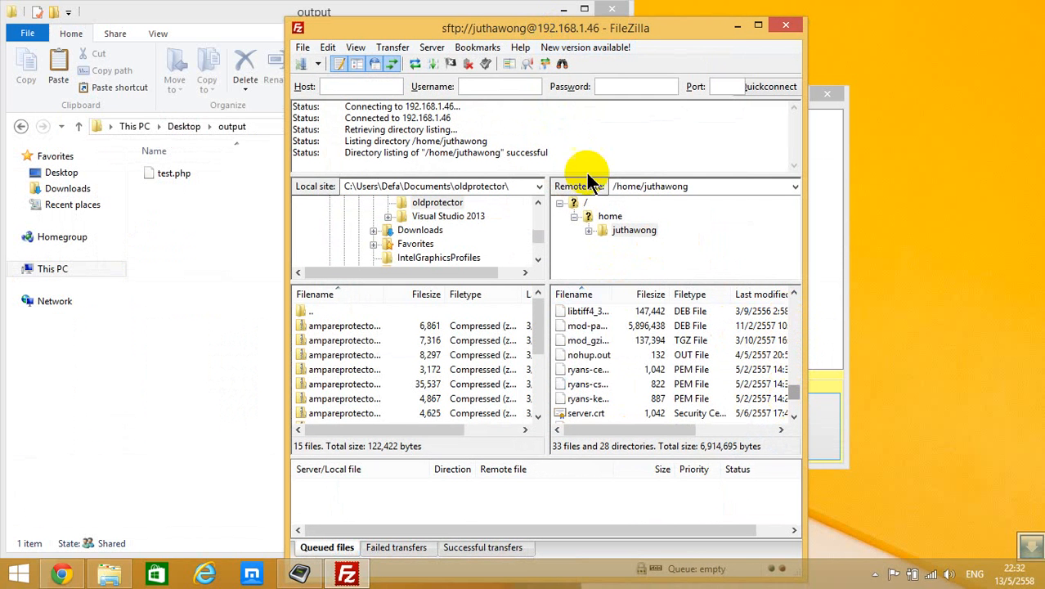
# Navigate the remote tree to /var/www and upload the output folder there.
pyautogui.click(574, 202)
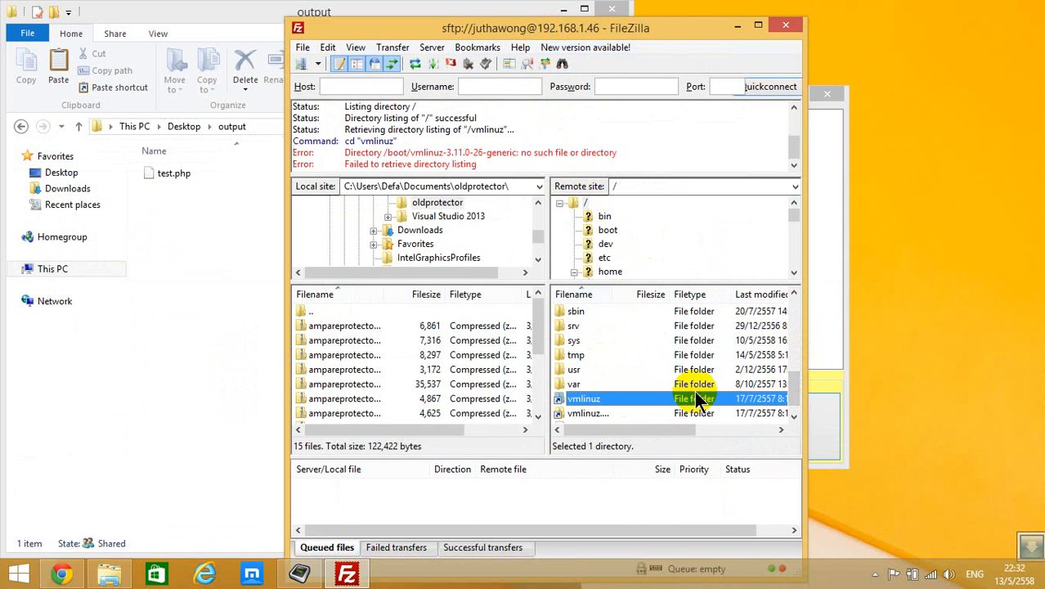
pyautogui.doubleClick(575, 384)
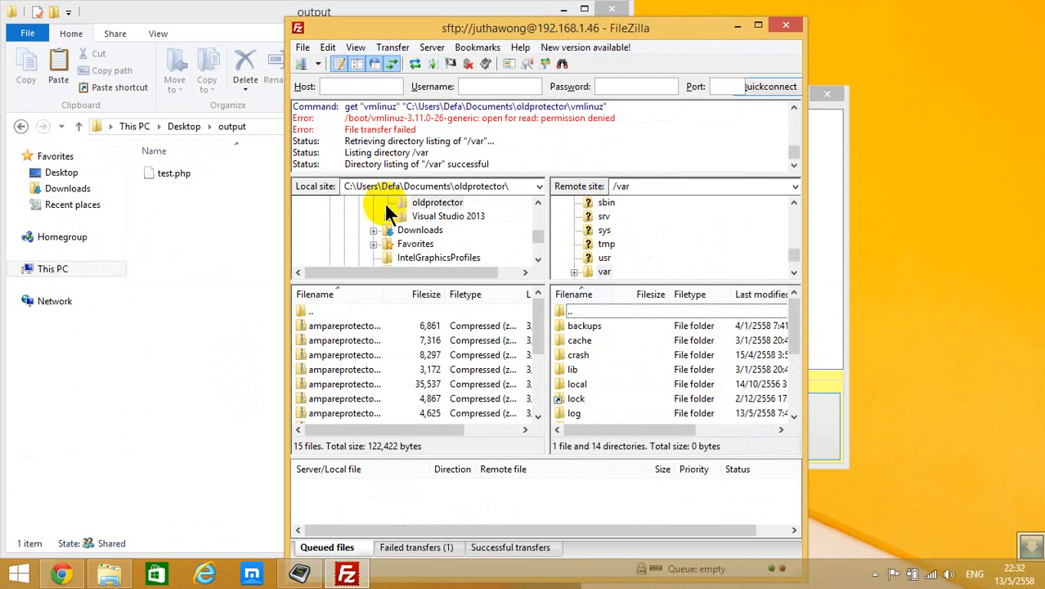
pyautogui.scroll(-3)
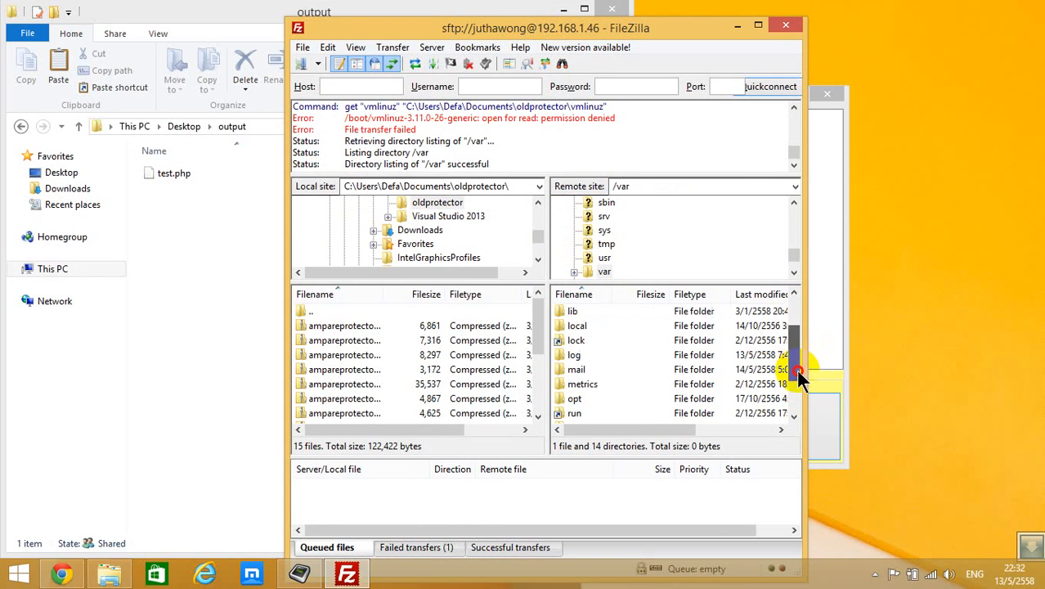
pyautogui.scroll(-3)
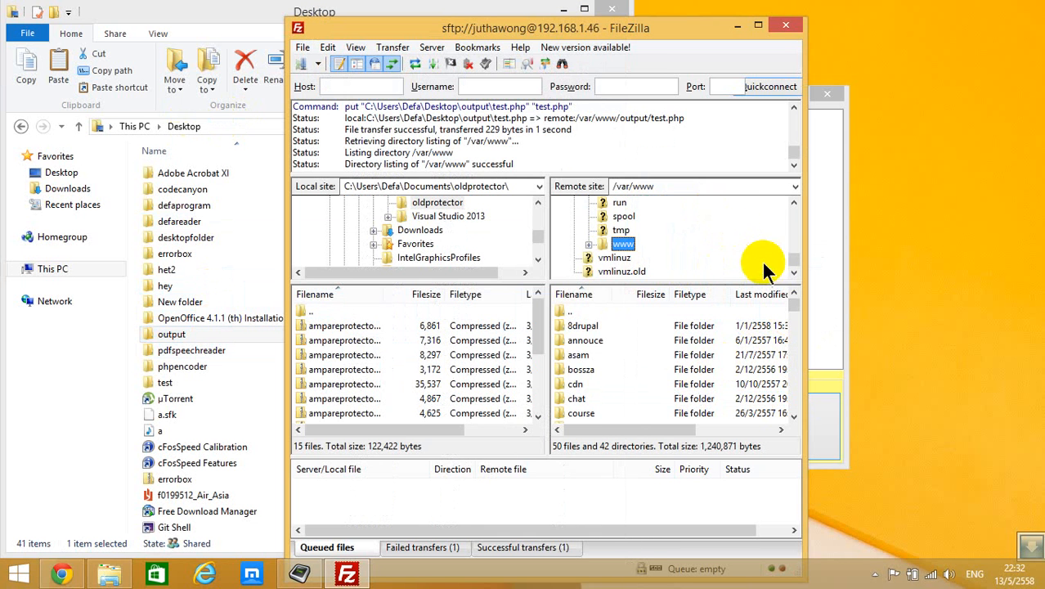
pyautogui.click(62, 572)
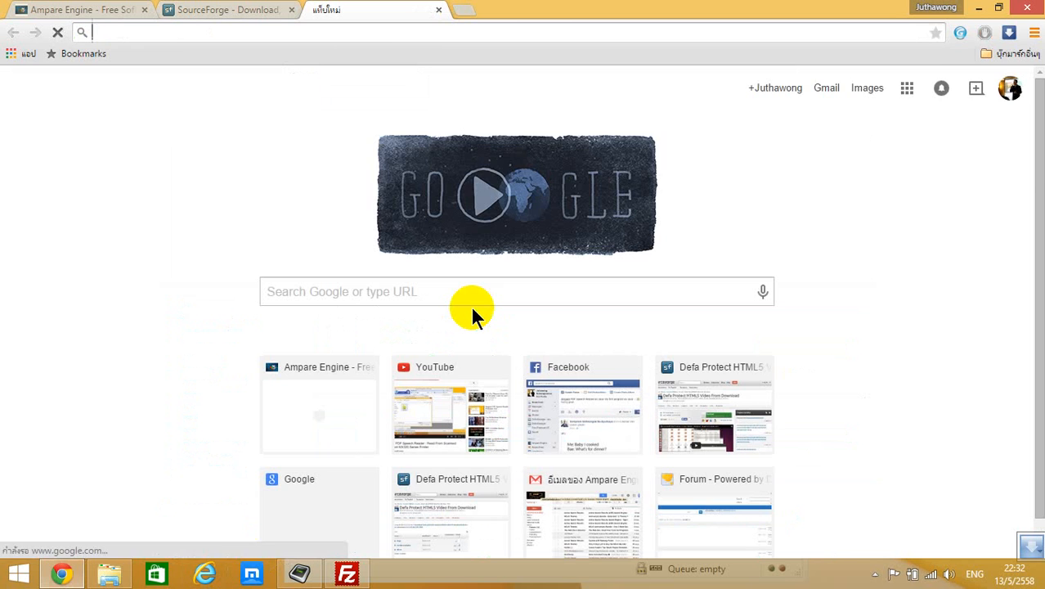
# Load 192.168.1.46/output/test.php in Chrome and play its video.
pyautogui.write('192.168.1.46/o')
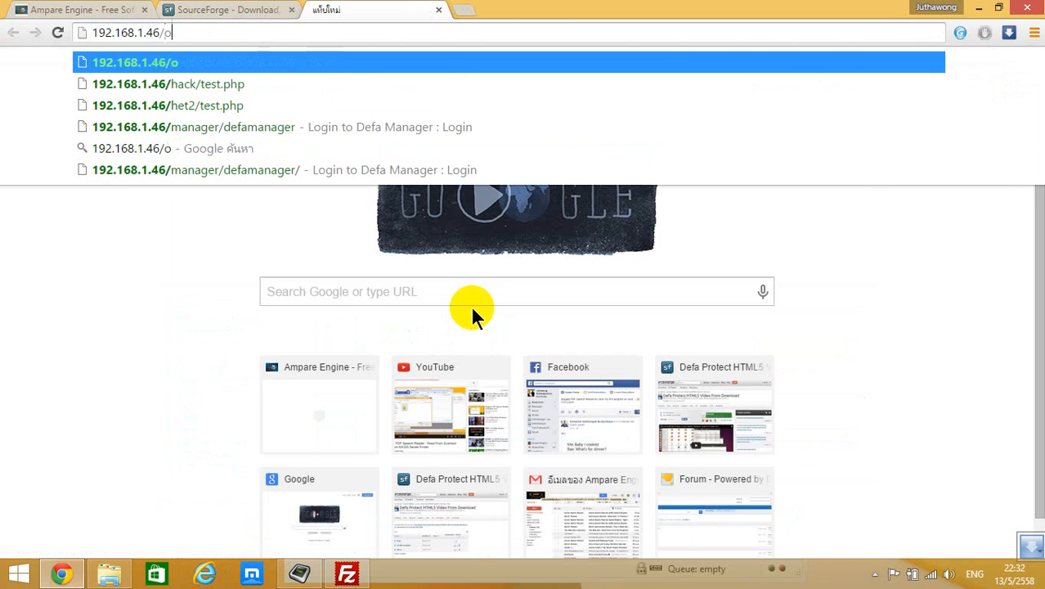
pyautogui.write('utput/test.php')
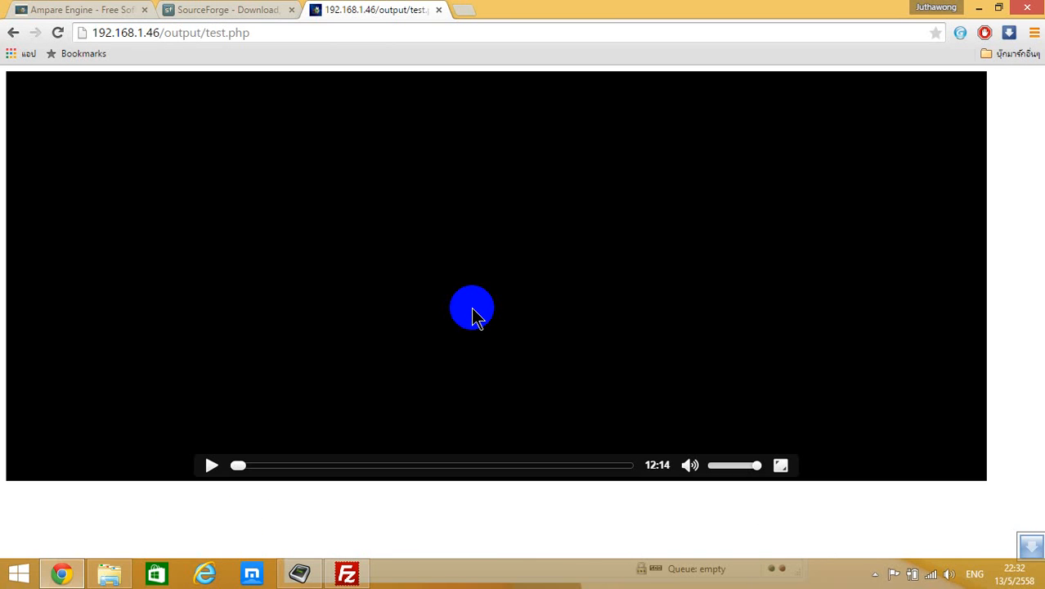
pyautogui.click(211, 465)
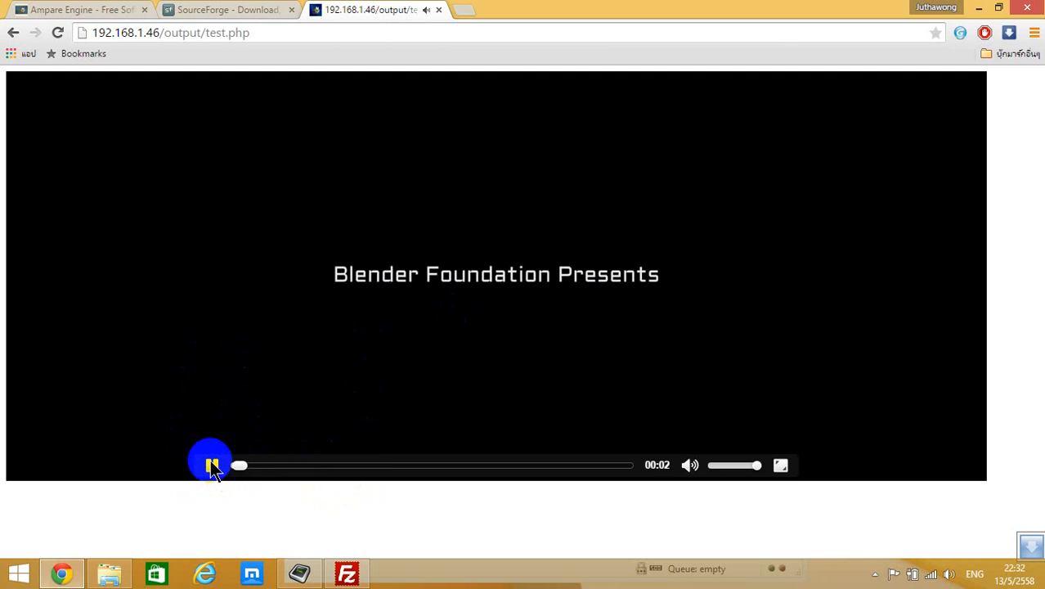